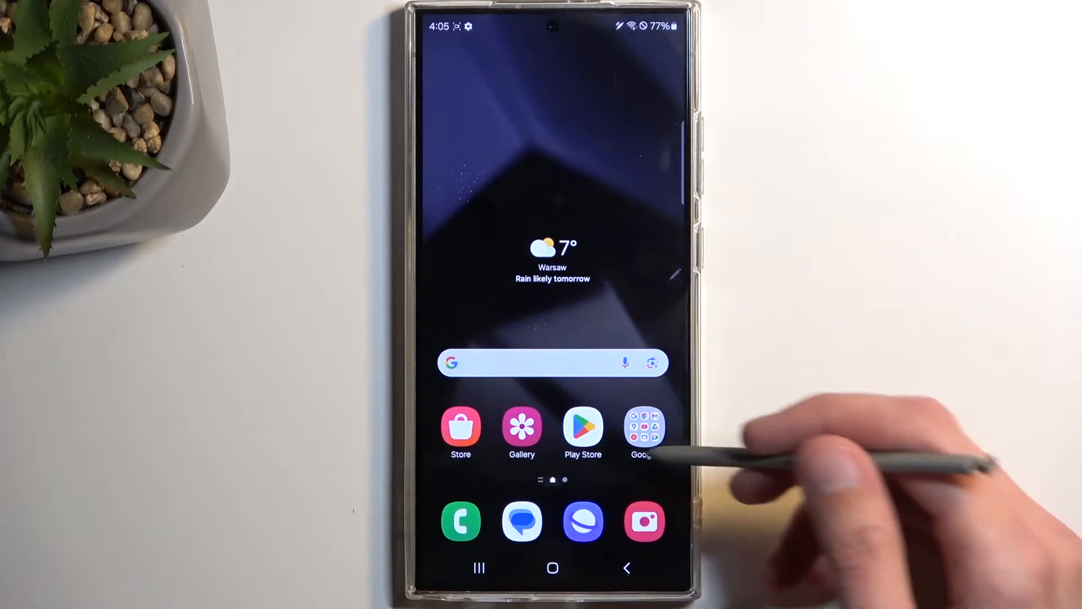
Scroll down and back up through the existing contact list.
{"action": "scroll", "scroll_direction": "up", "scroll_amount": 3}
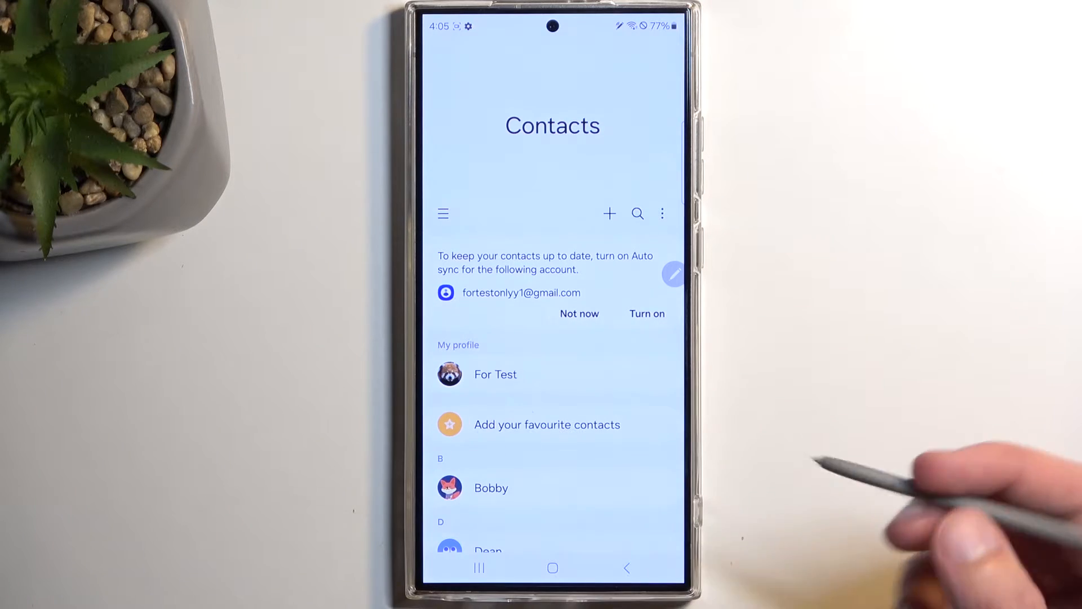
{"action": "scroll", "scroll_direction": "down", "scroll_amount": 3}
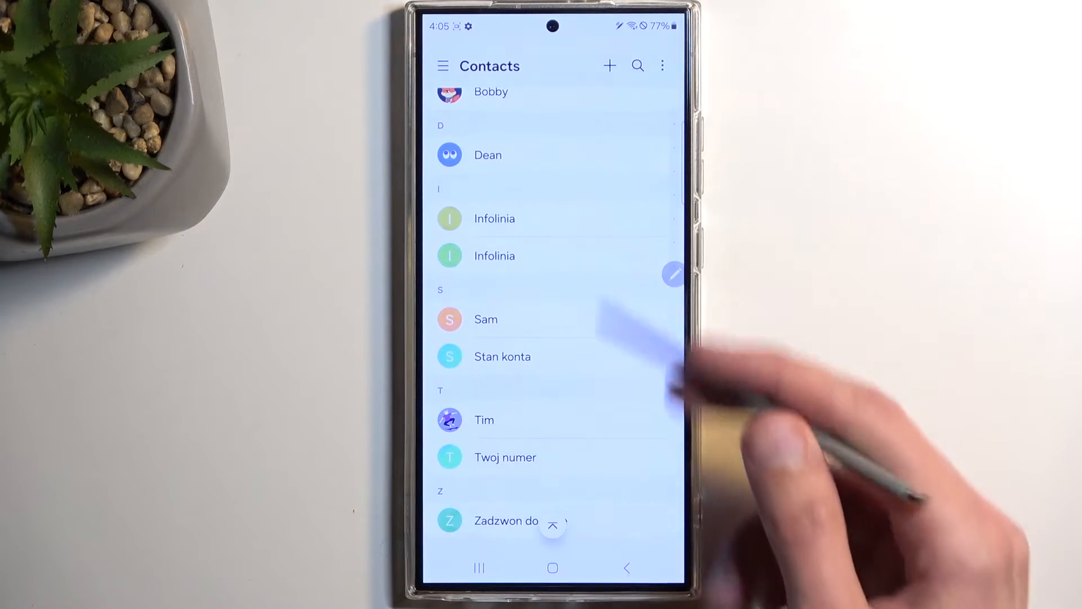
{"action": "scroll", "scroll_direction": "down", "scroll_amount": 3}
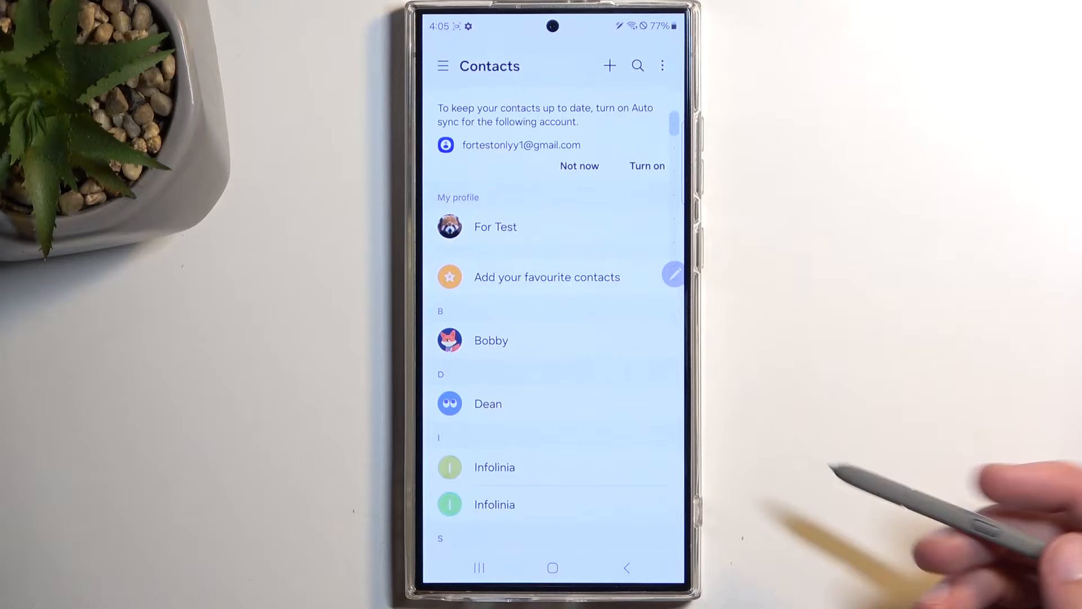
Reach Import contacts via the menu's Manage contacts option.
{"action": "left_click", "coordinate": [444, 65]}
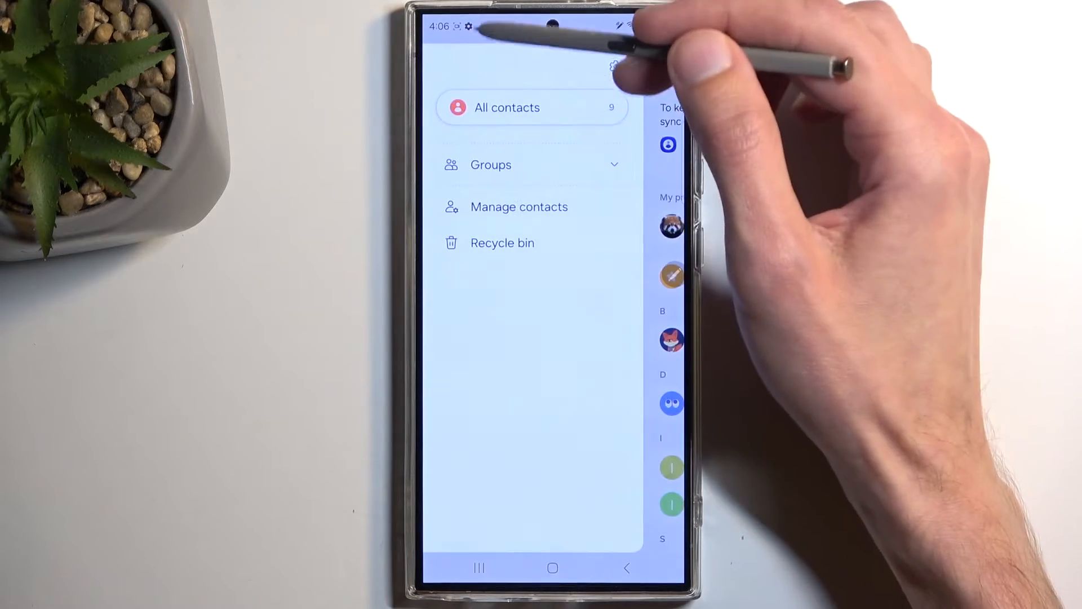
{"action": "left_click", "coordinate": [519, 206]}
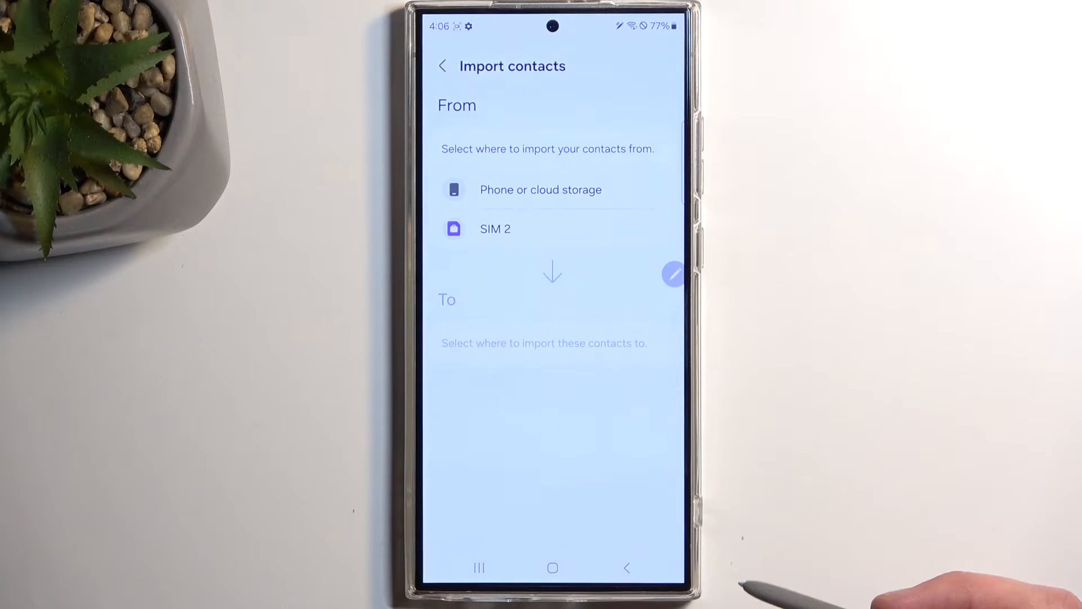
{"action": "mouse_move", "coordinate": [828, 539]}
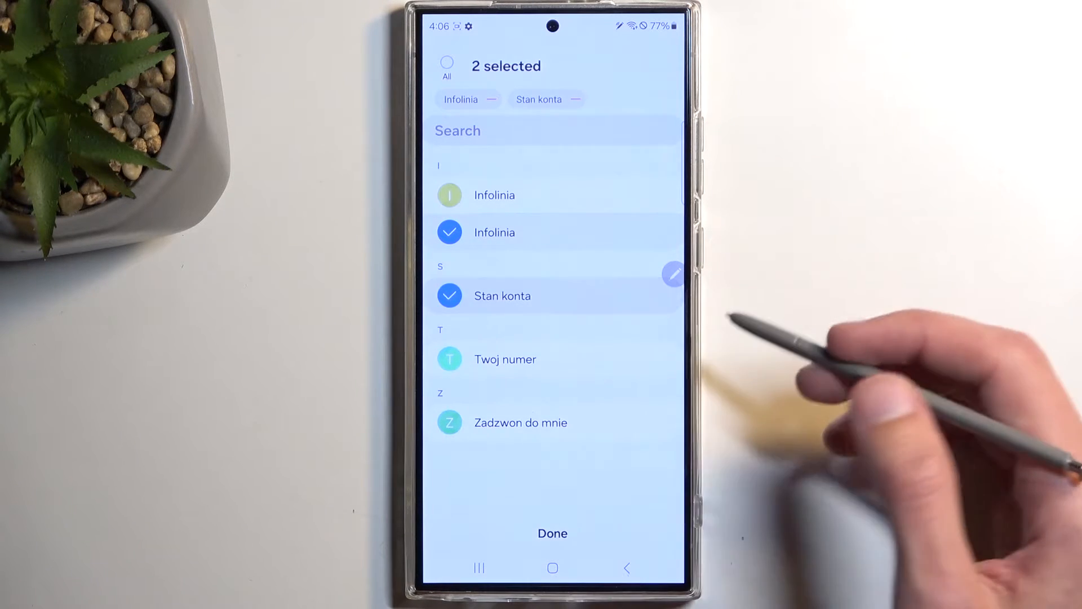
Select all 4 contacts on SIM 2 and confirm with Done.
{"action": "left_click", "coordinate": [447, 62]}
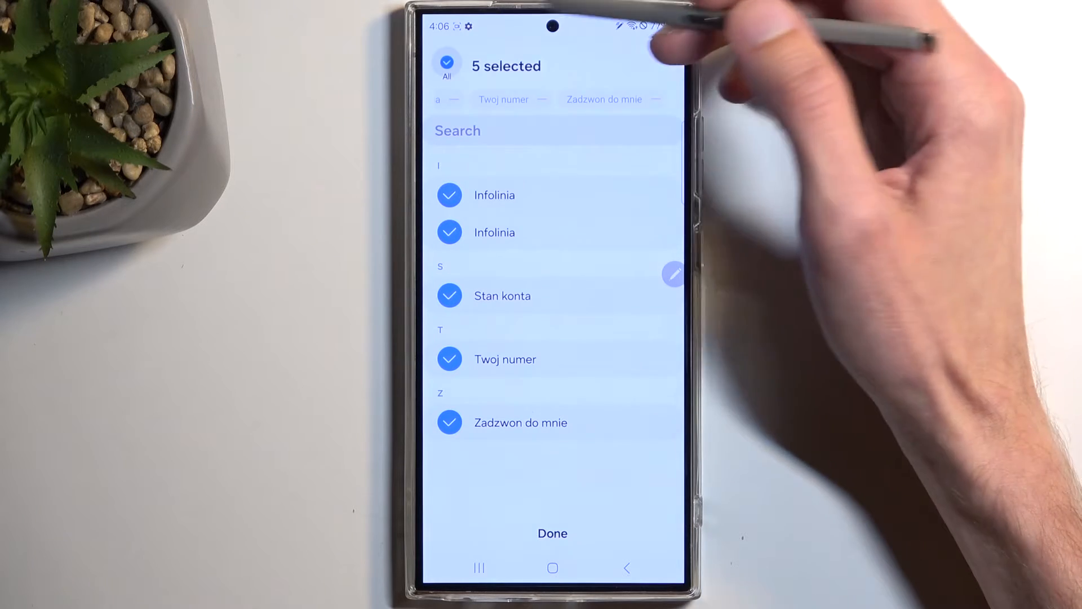
{"action": "left_click", "coordinate": [450, 196]}
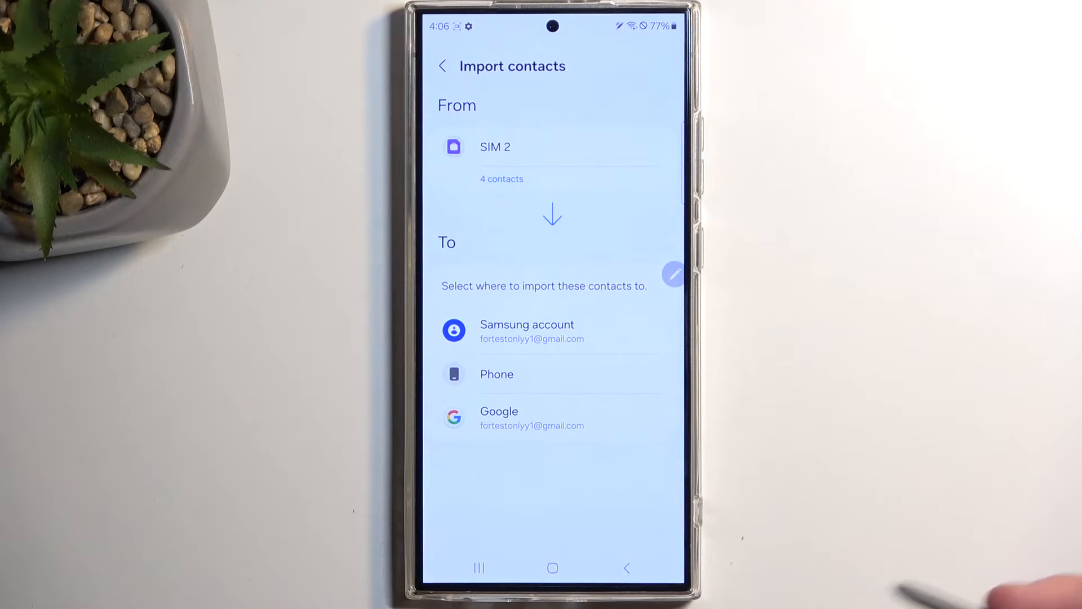
Import the SIM 2 contacts with Phone as the destination.
{"action": "left_click", "coordinate": [496, 374]}
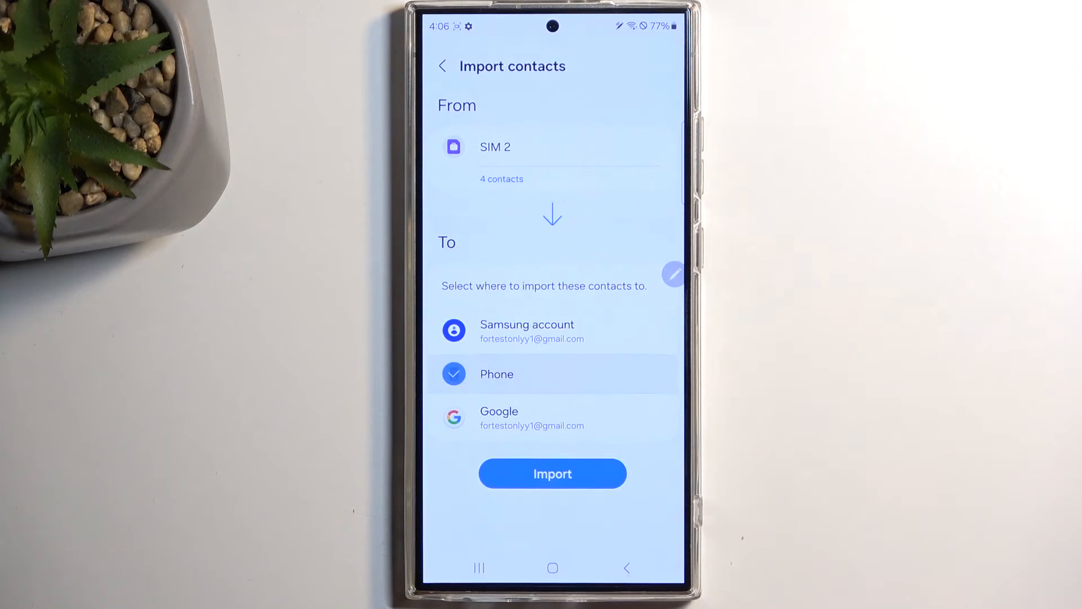
{"action": "left_click", "coordinate": [552, 473]}
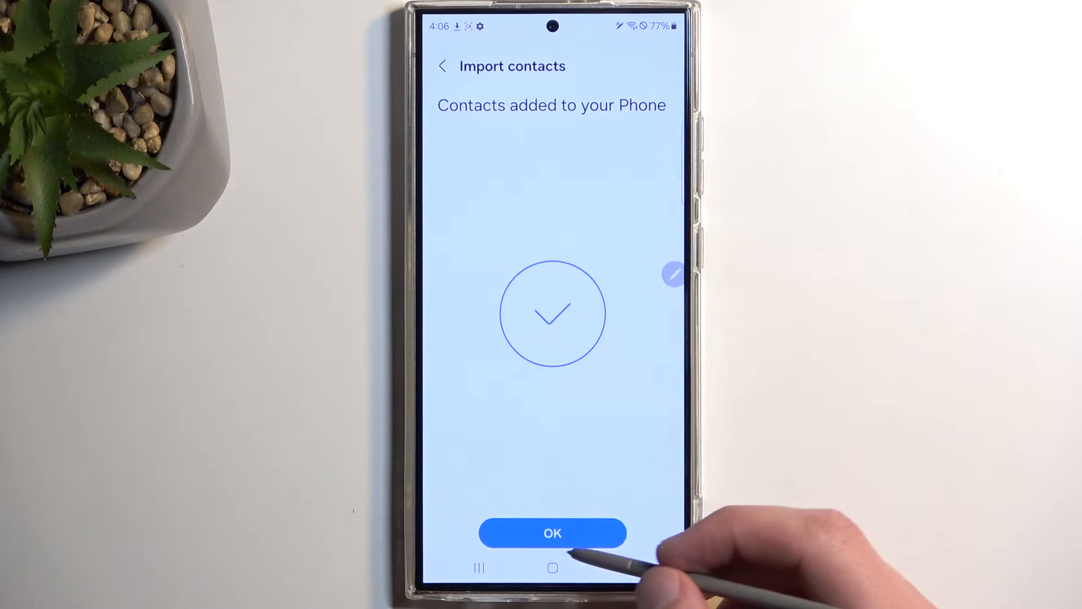
Dismiss the confirmation and scroll to see Stan konta and Twoj numer in the list.
{"action": "left_click", "coordinate": [552, 532]}
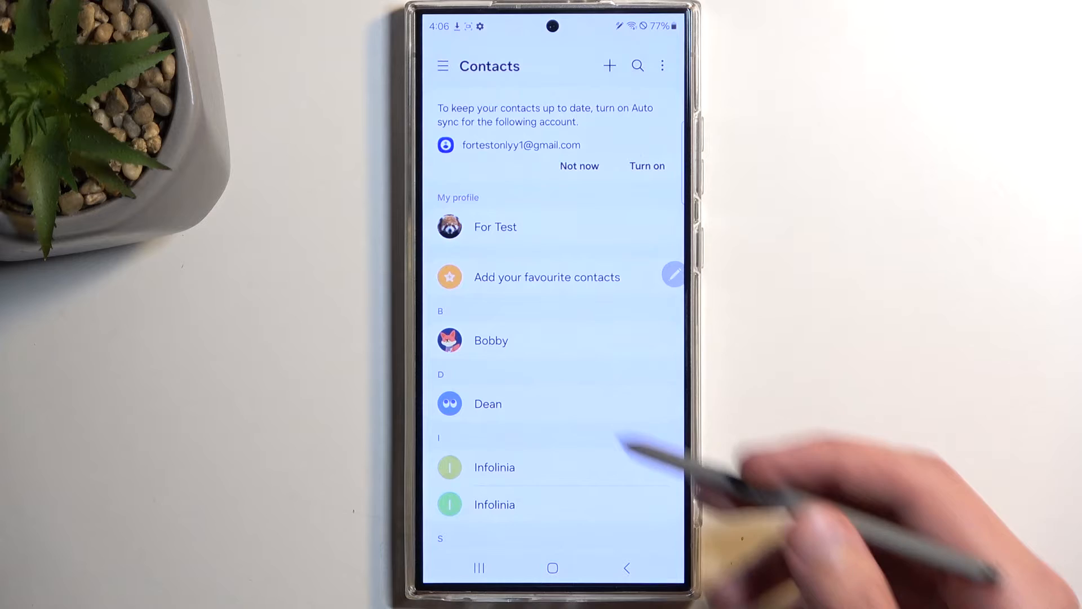
{"action": "mouse_move", "coordinate": [656, 469]}
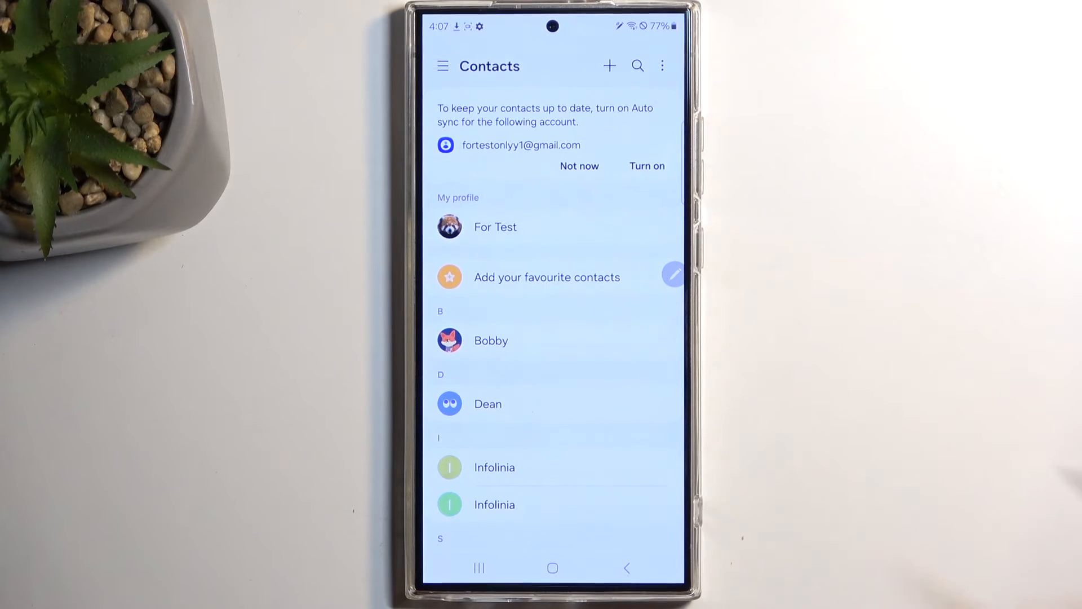
{"action": "scroll", "scroll_direction": "down", "scroll_amount": 3}
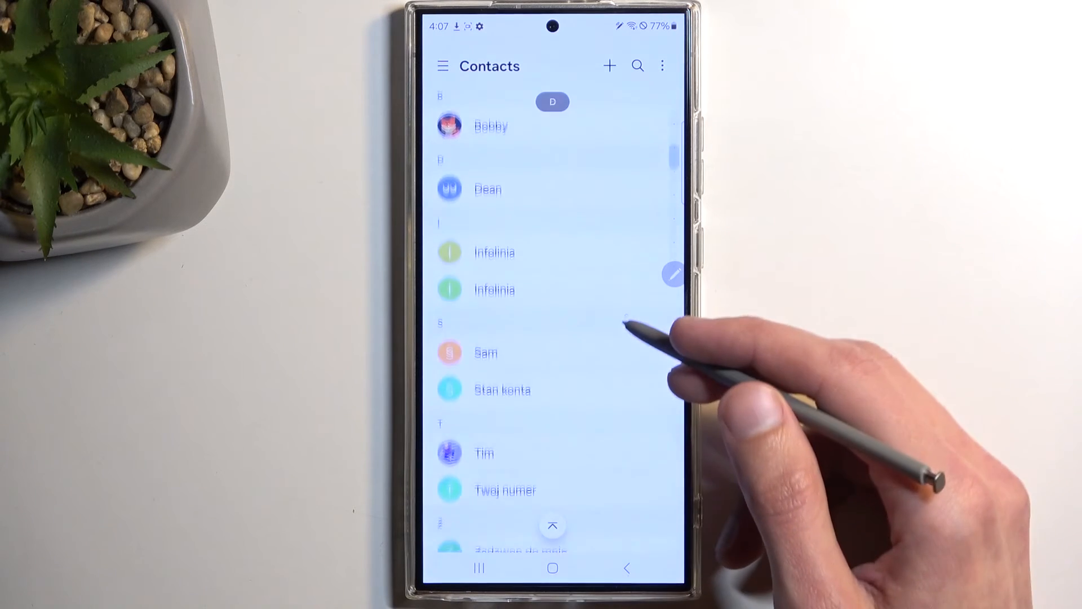